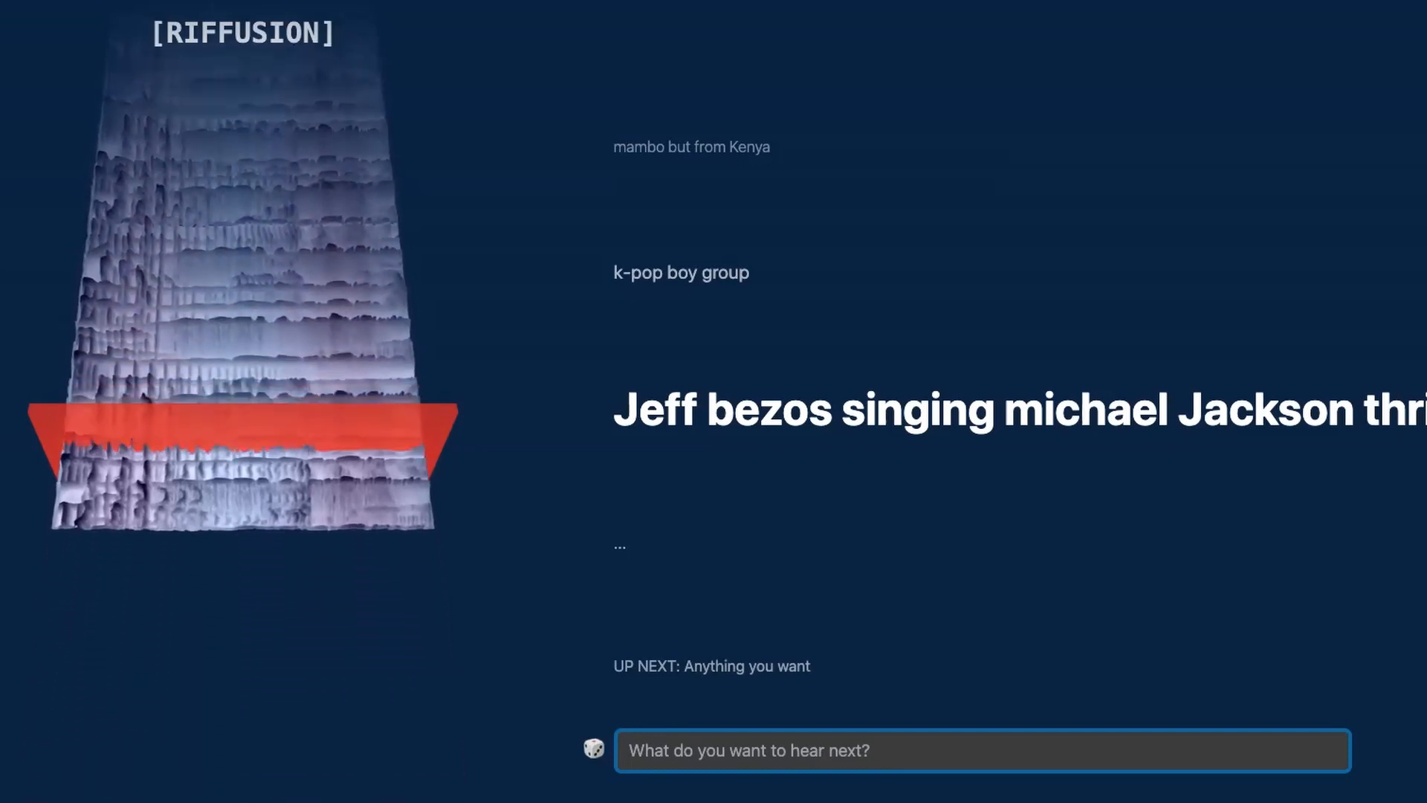
# Submit the Riffusion prompt 'bob marley performing my way F. Sinatra' as the next song.
pyautogui.write('bob marley performing my')
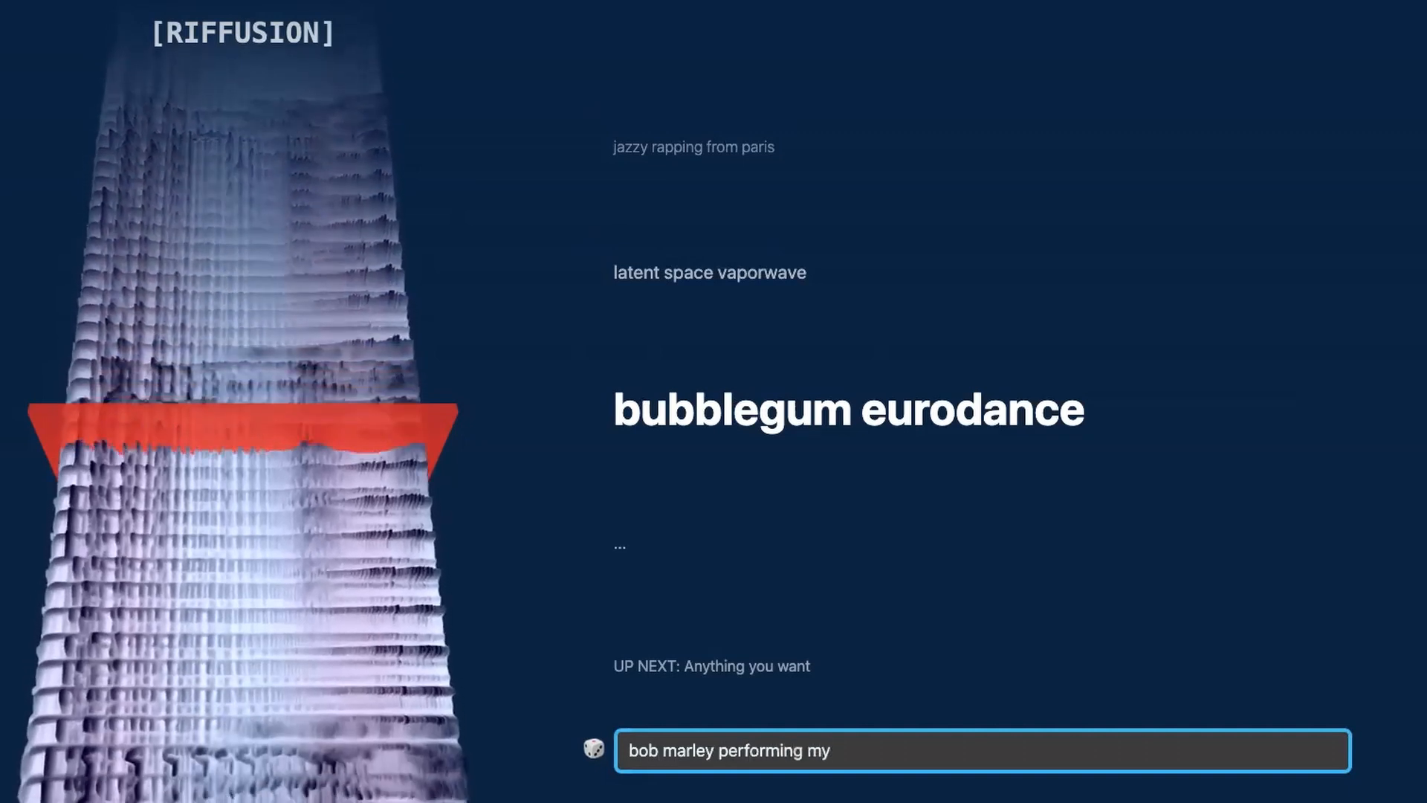
pyautogui.write('way F. Sin')
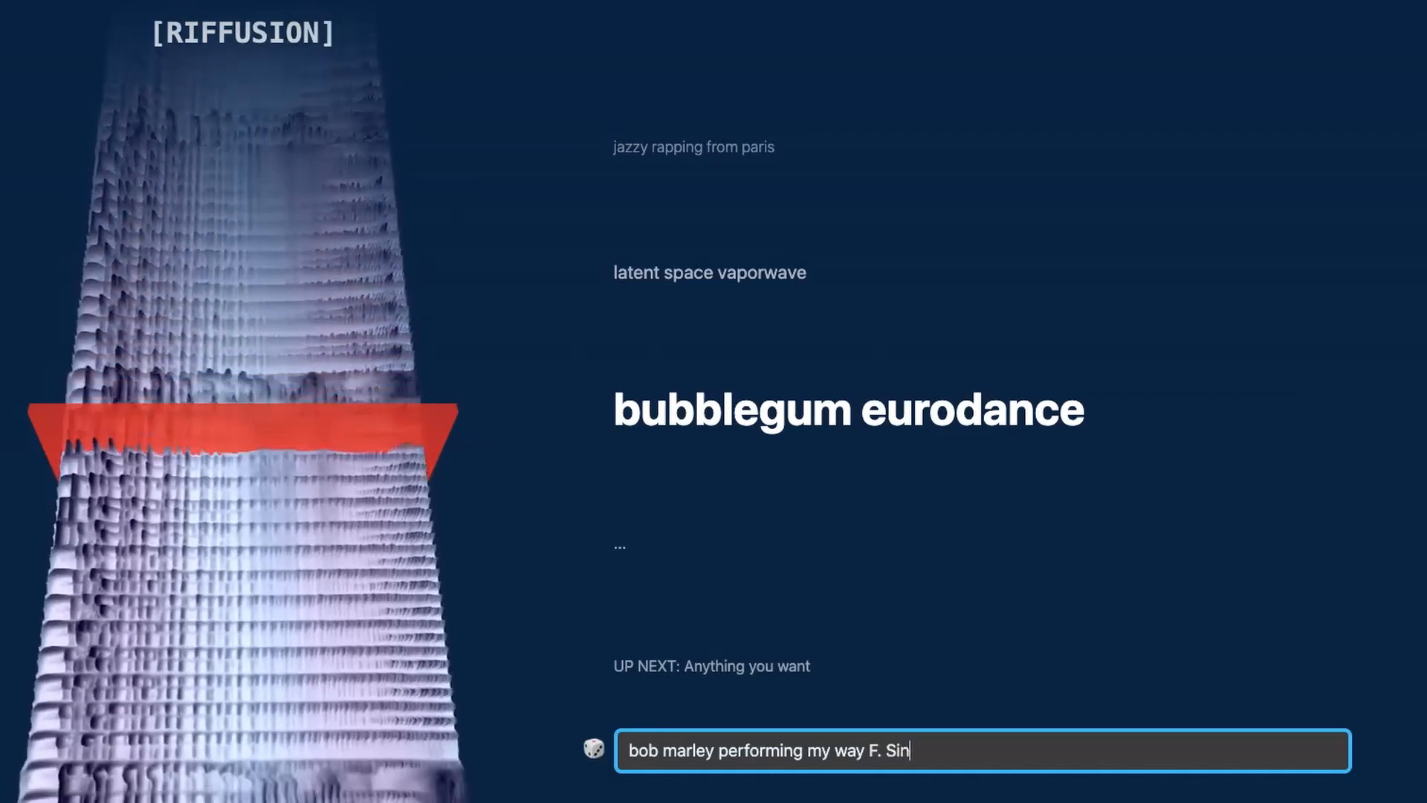
pyautogui.write('atra')
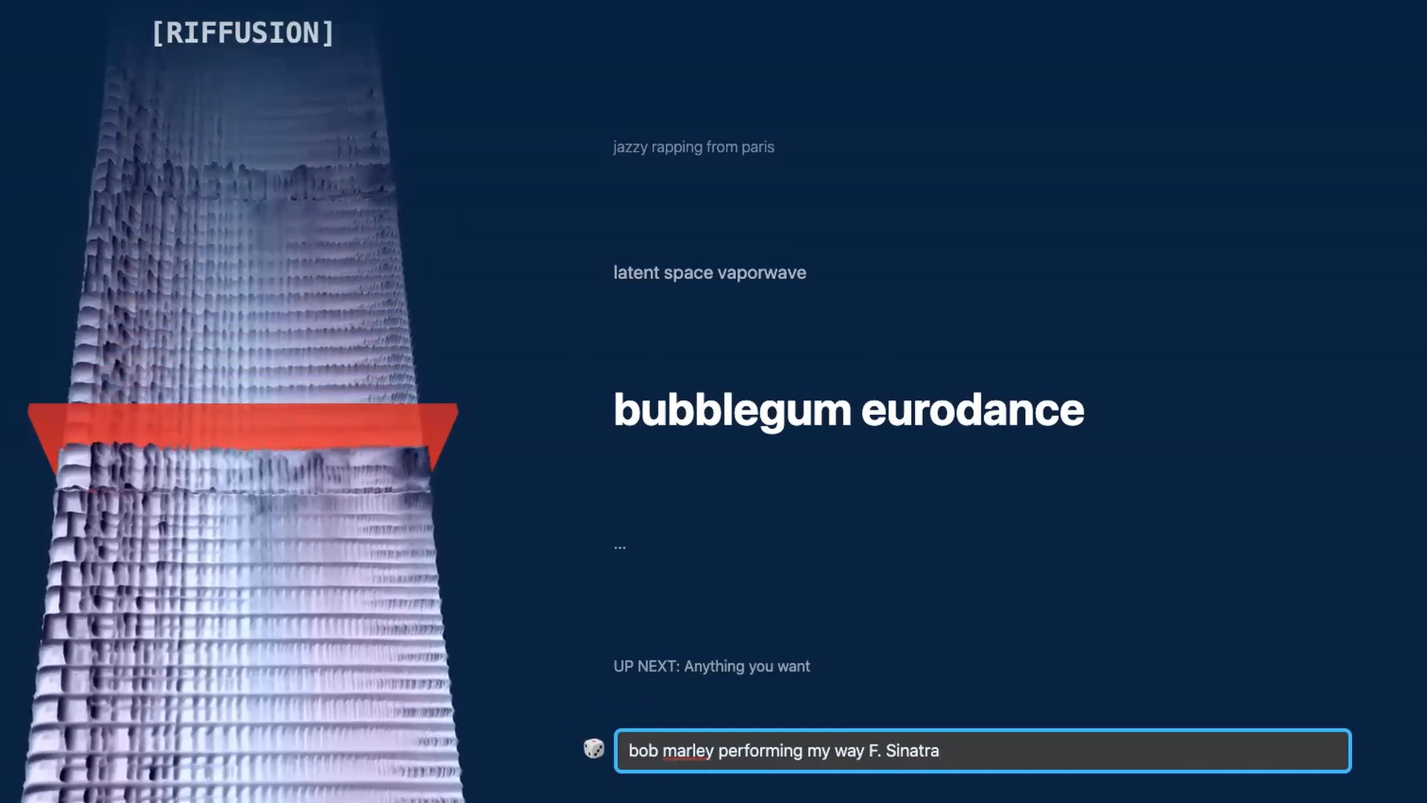
pyautogui.press('Enter')
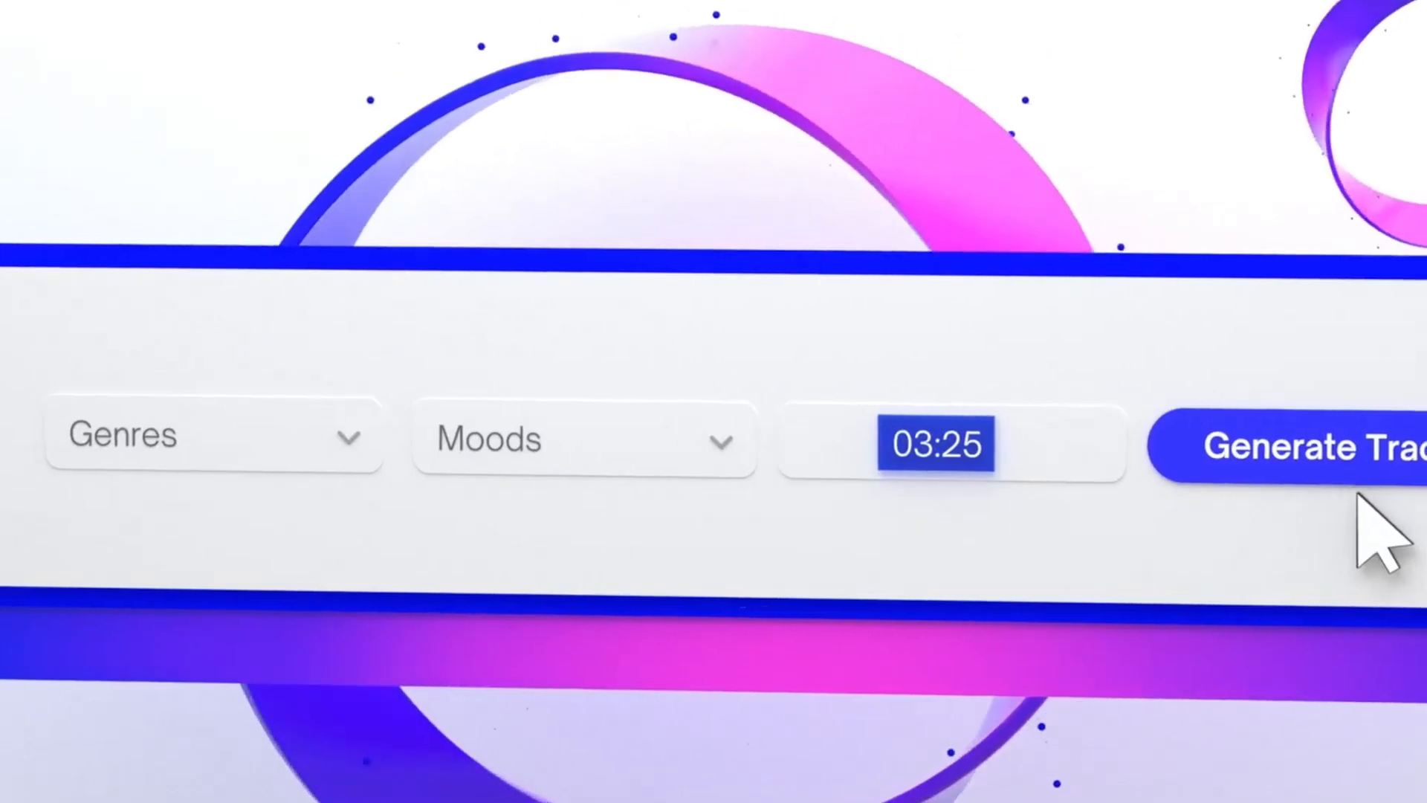
# Generate the 03:25 Mubert tracks and scroll down to view the results.
pyautogui.click(1310, 449)
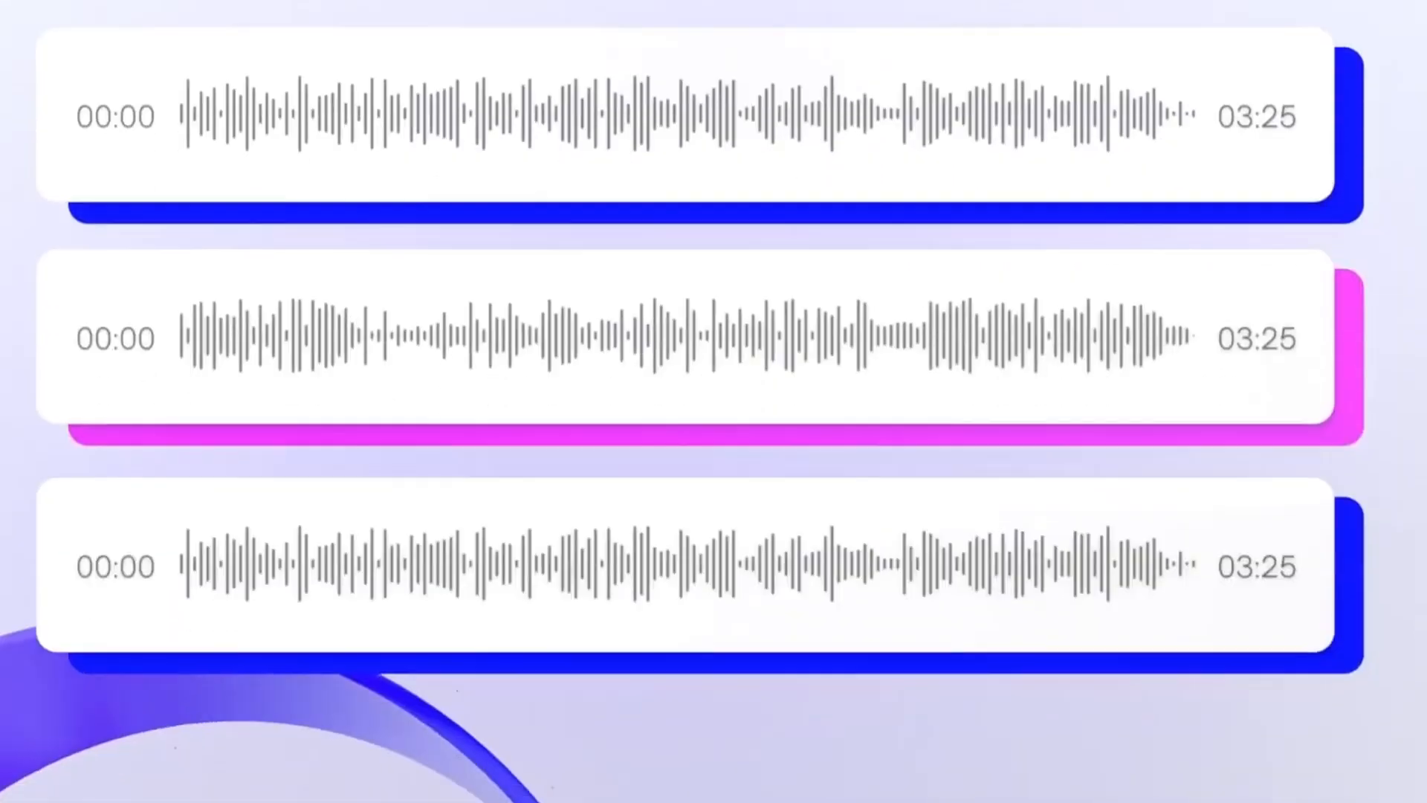
pyautogui.scroll(-3)
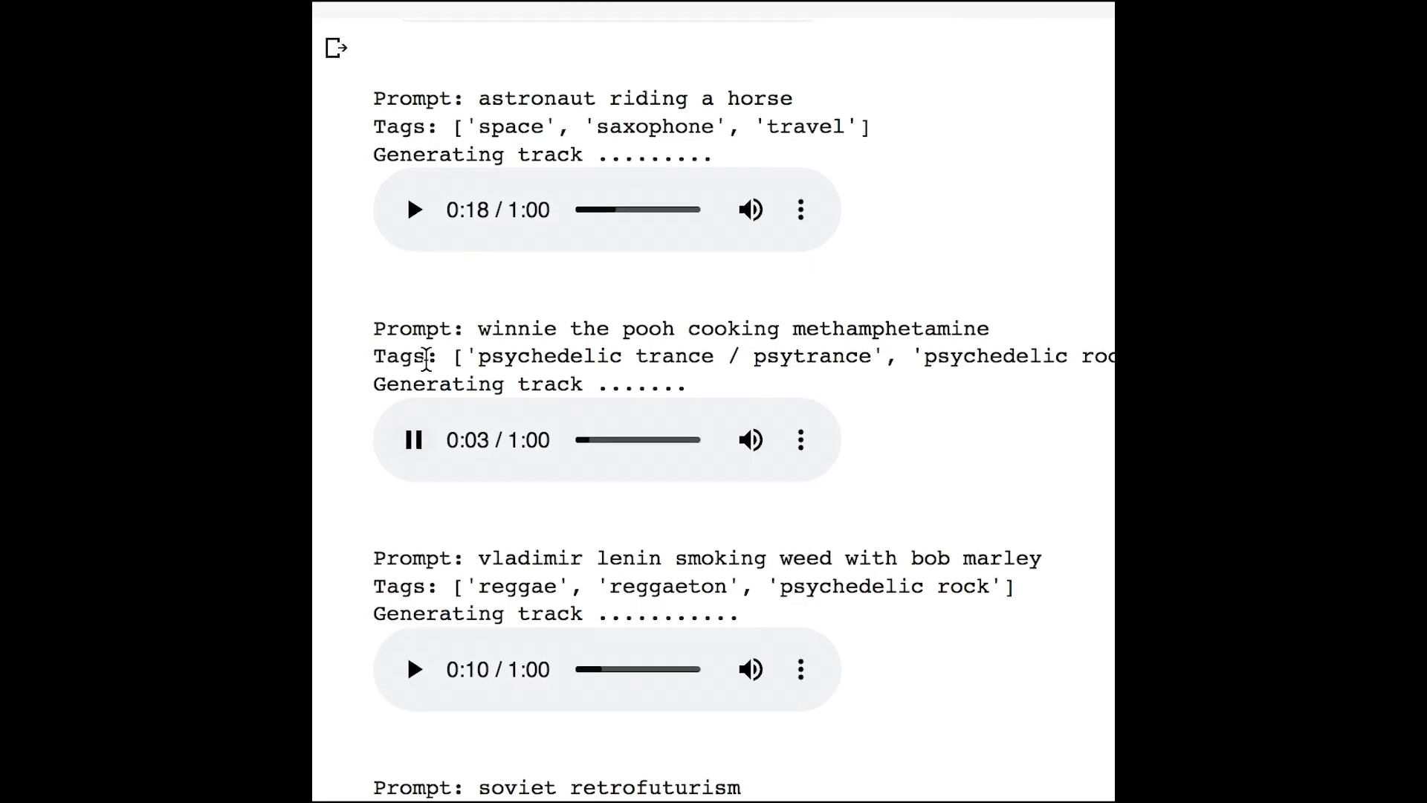
pyautogui.scroll(-3)
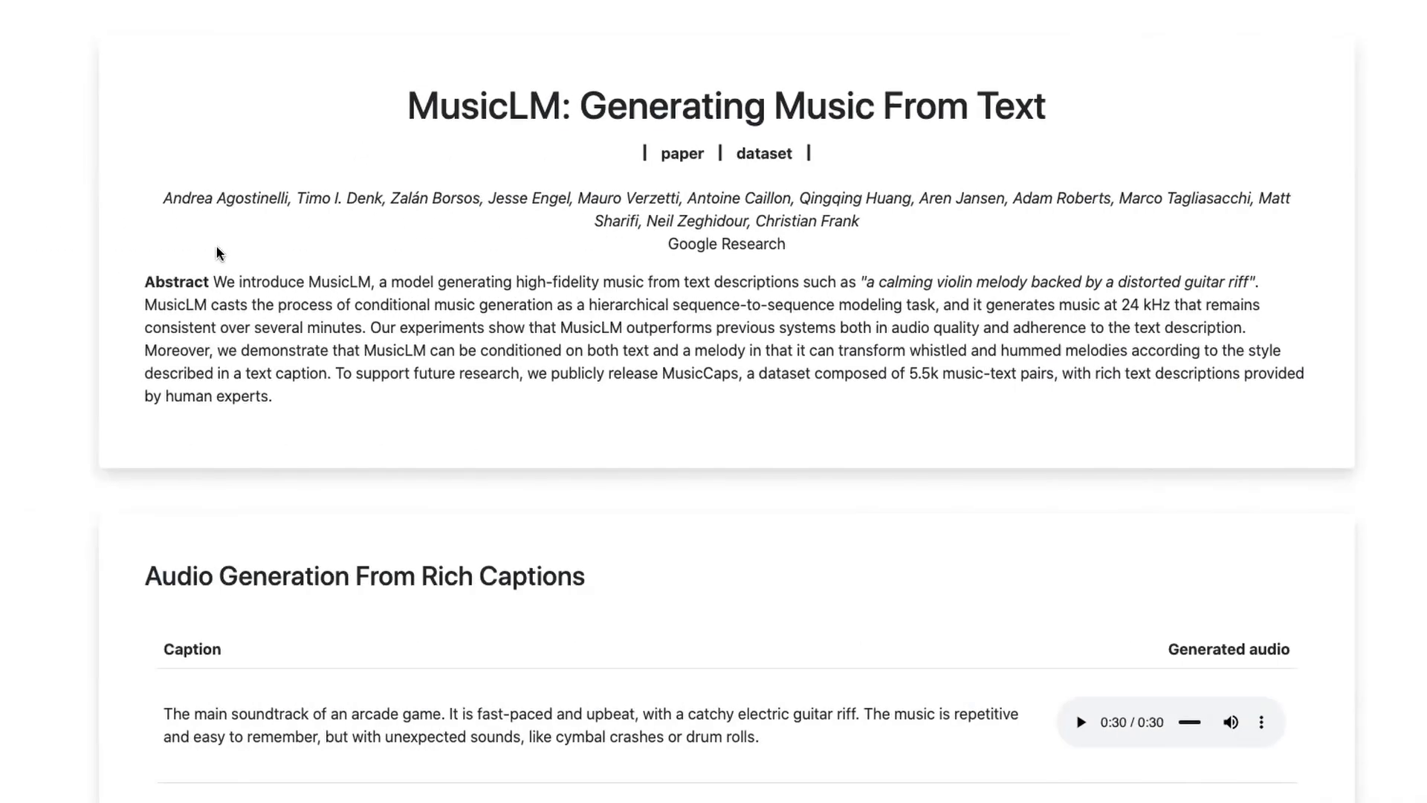
# Play the arcade game soundtrack and reggaeton electronic dance samples under Rich Captions.
pyautogui.scroll(-3)
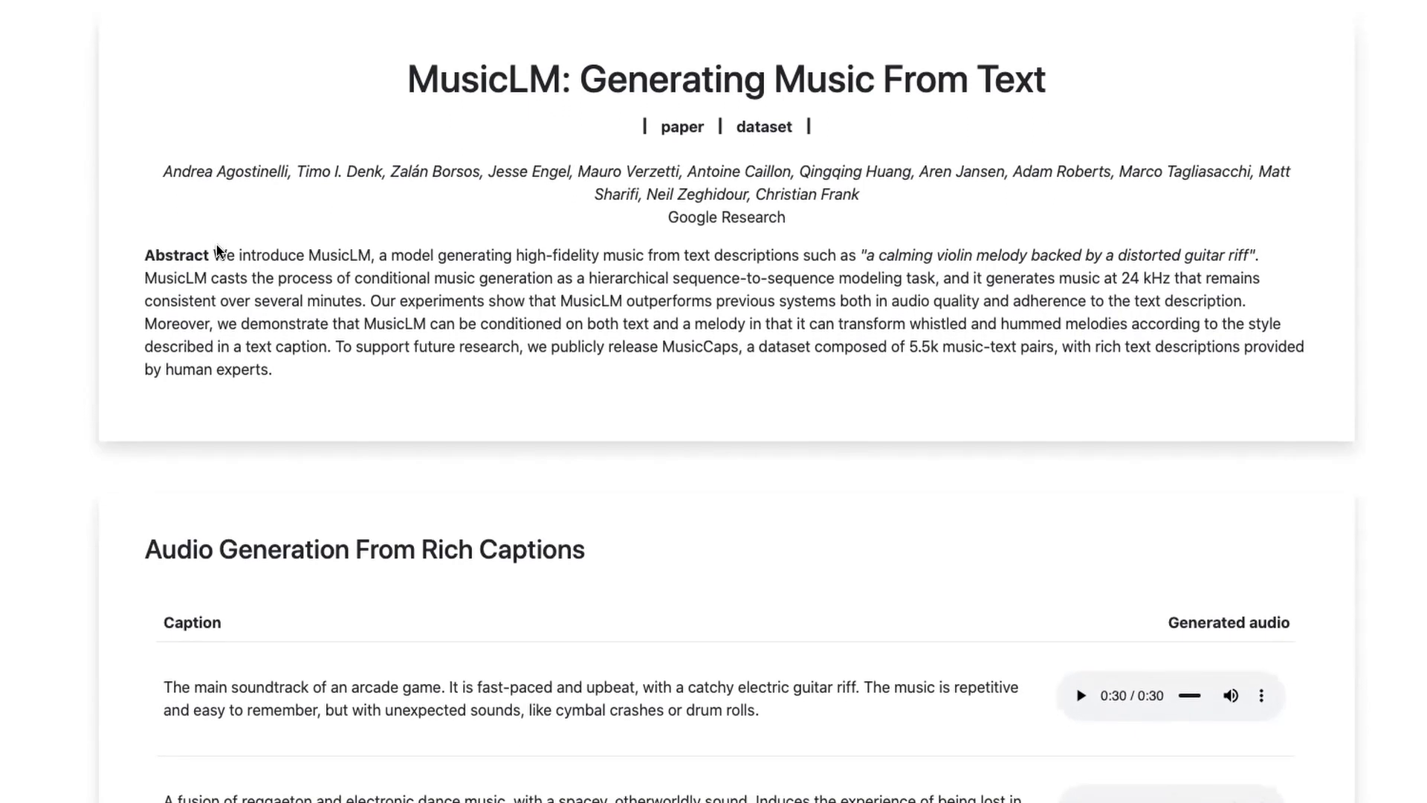
pyautogui.scroll(-3)
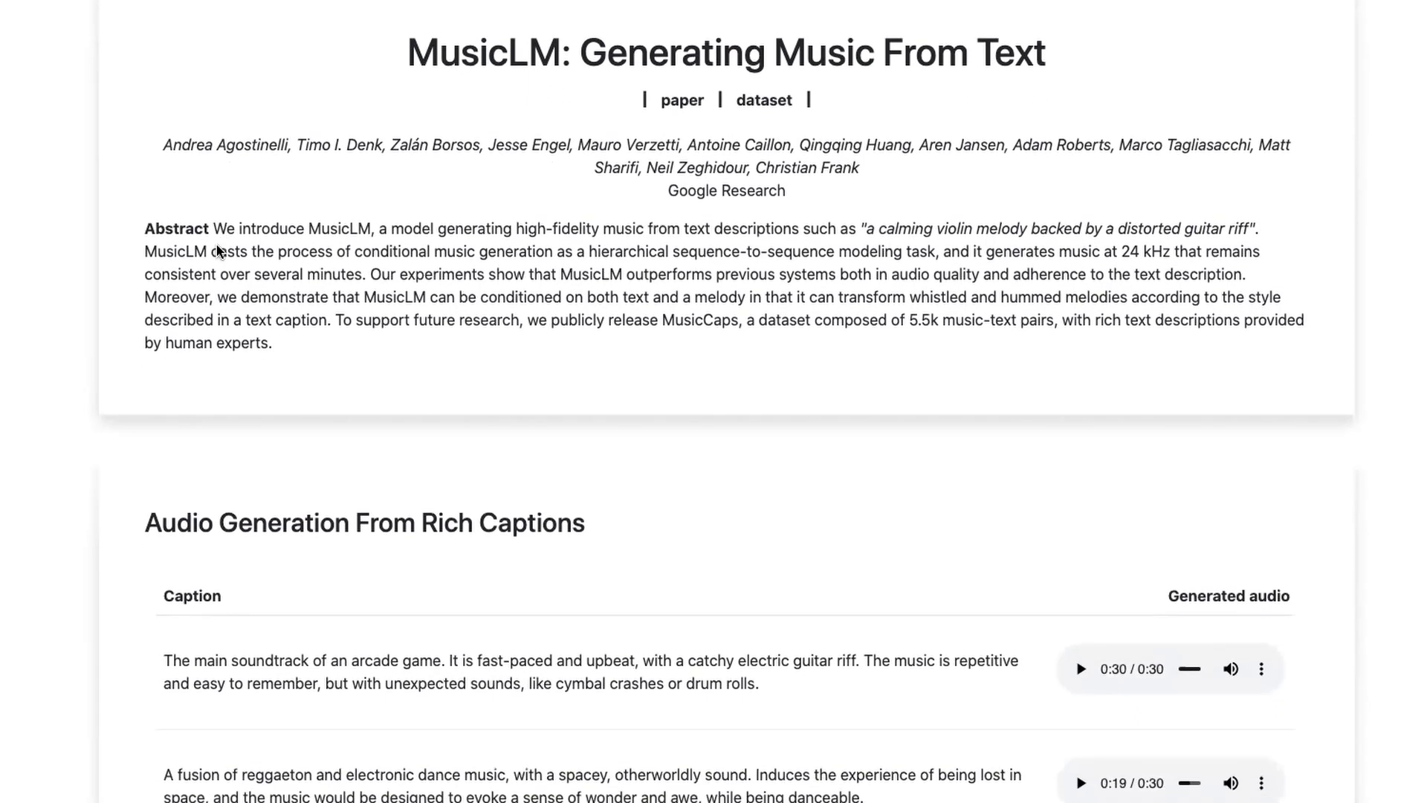
pyautogui.scroll(-3)
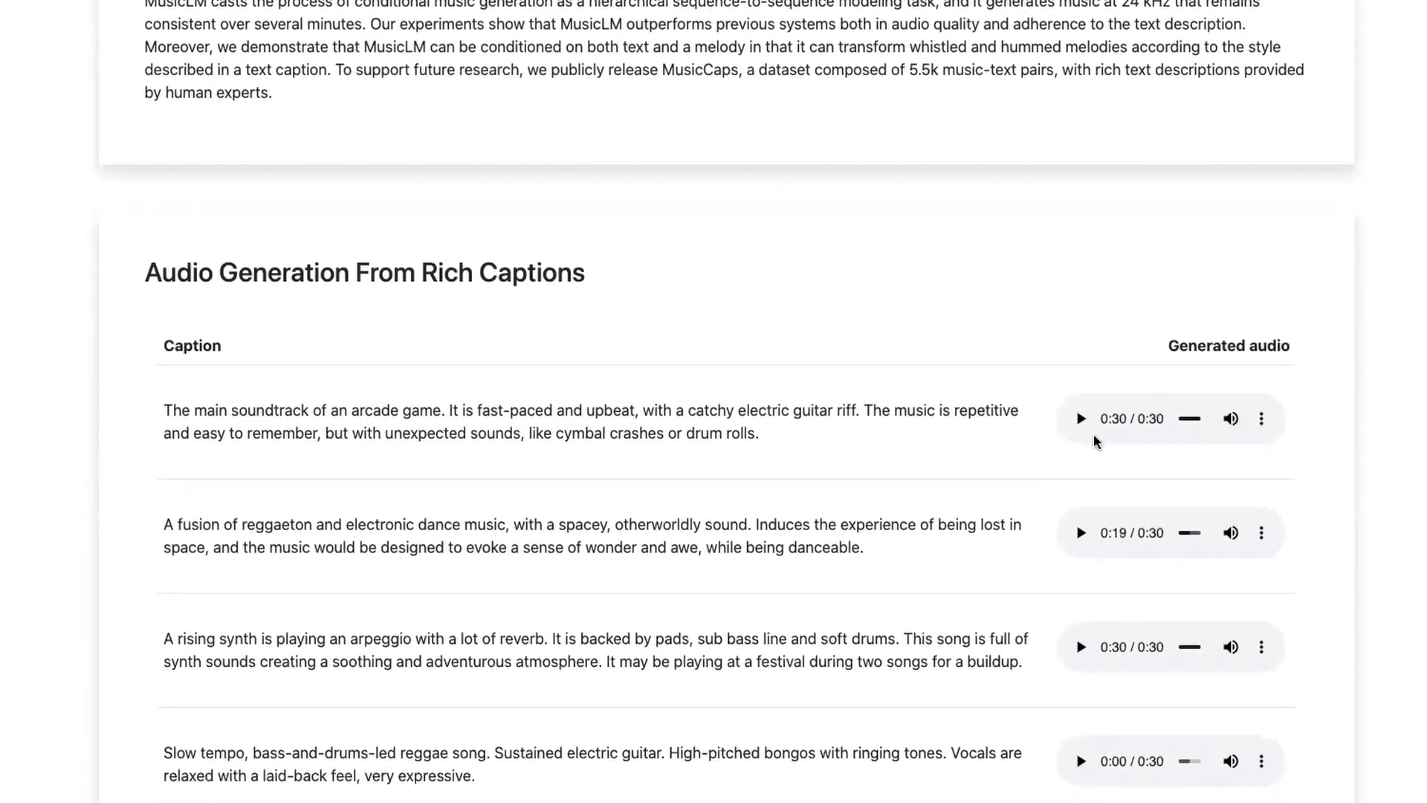
pyautogui.click(1081, 419)
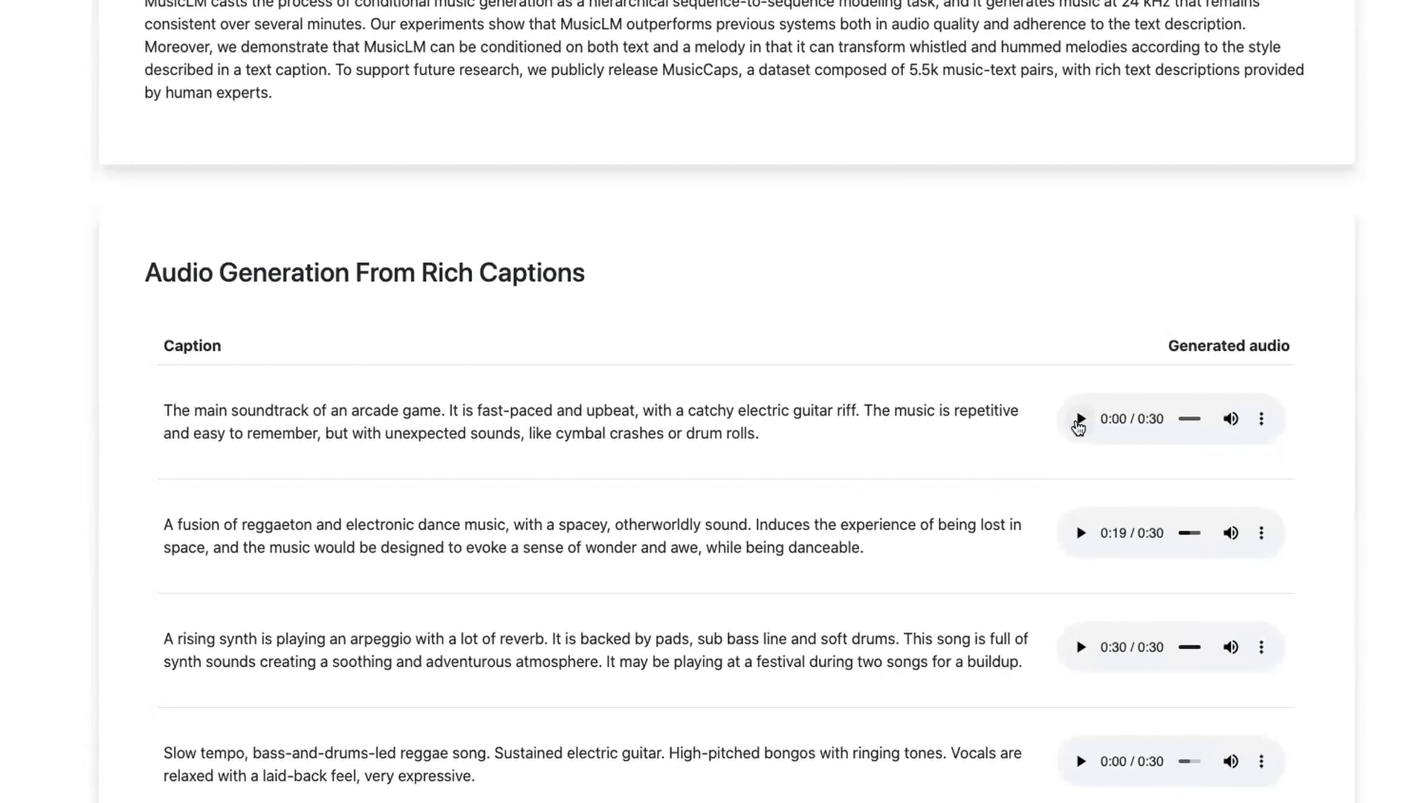
pyautogui.click(1080, 418)
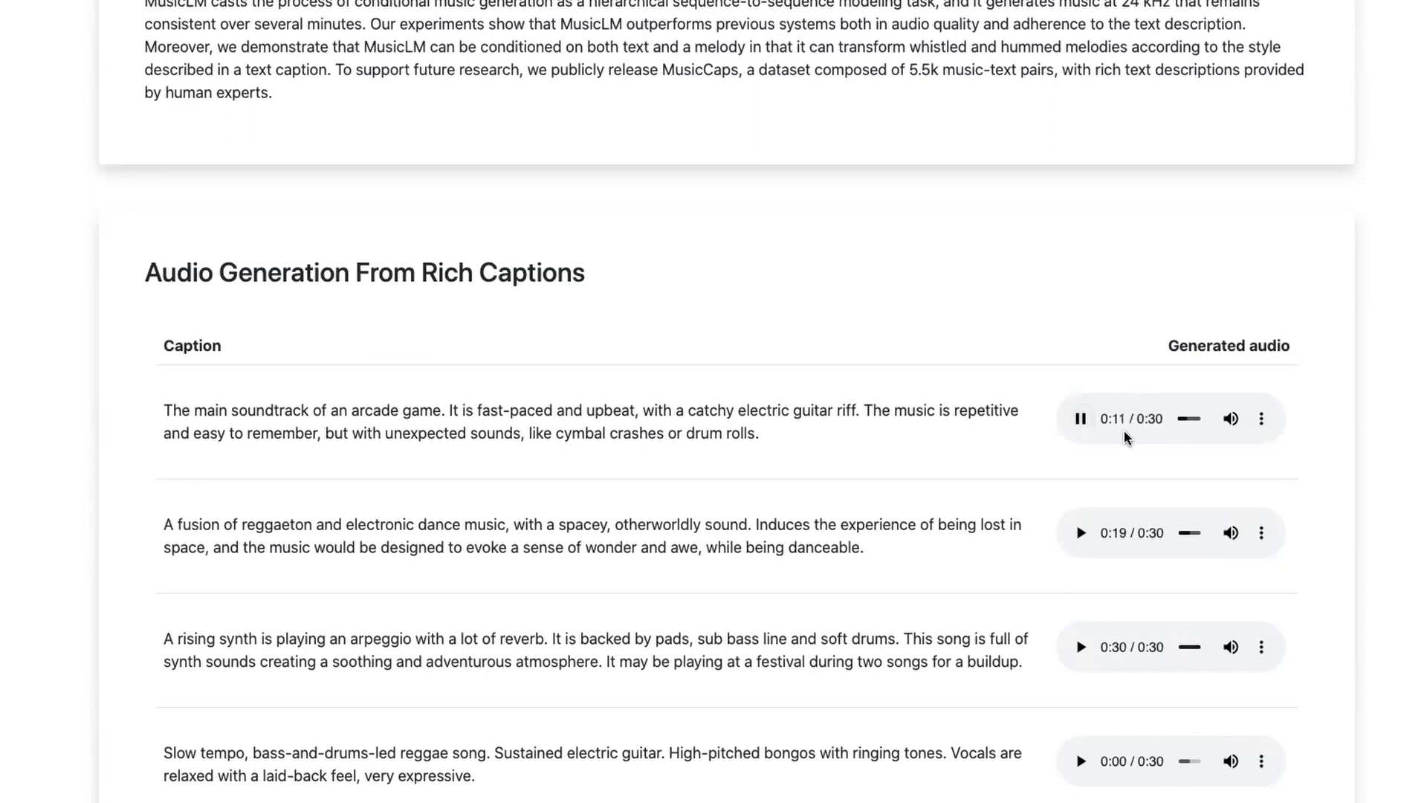
pyautogui.click(1081, 533)
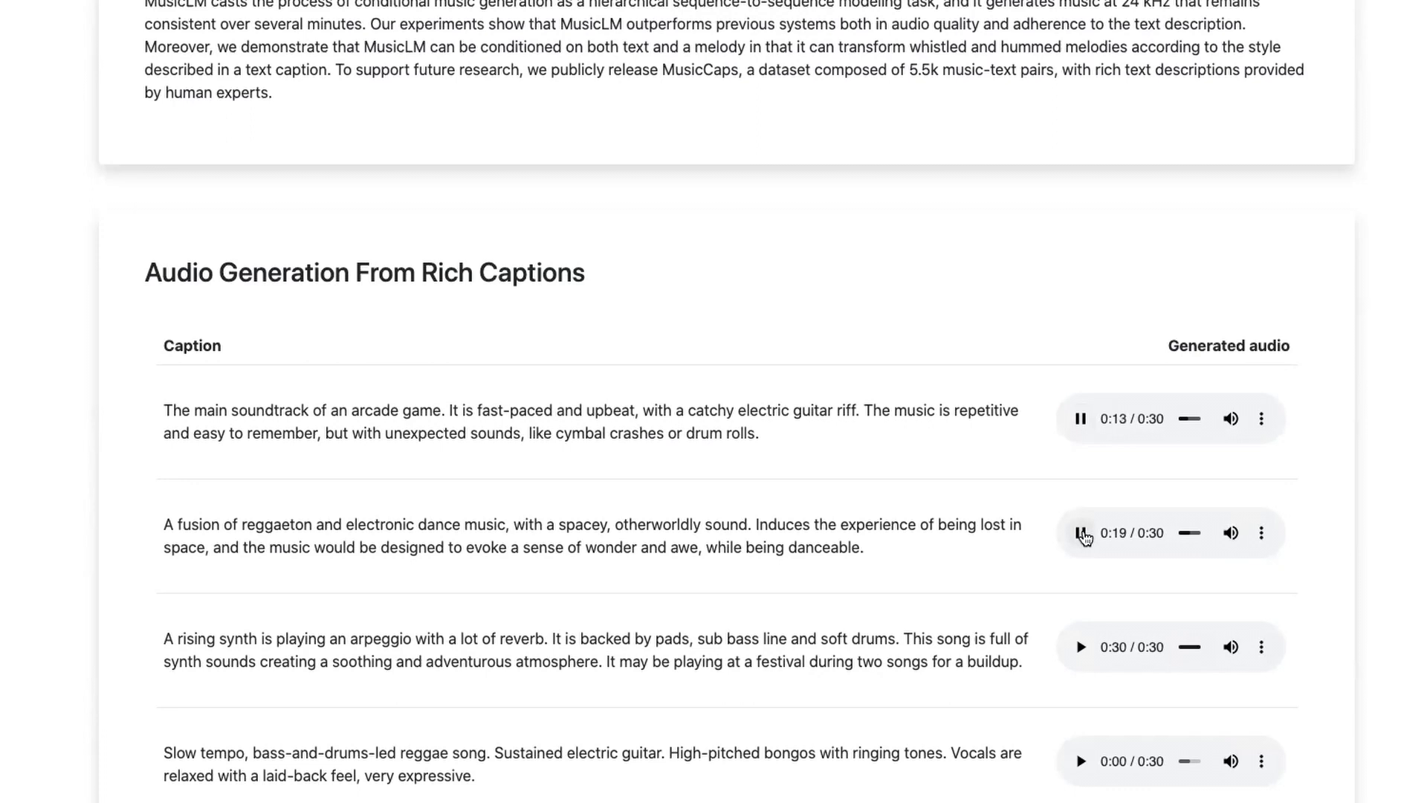
pyautogui.scroll(-3)
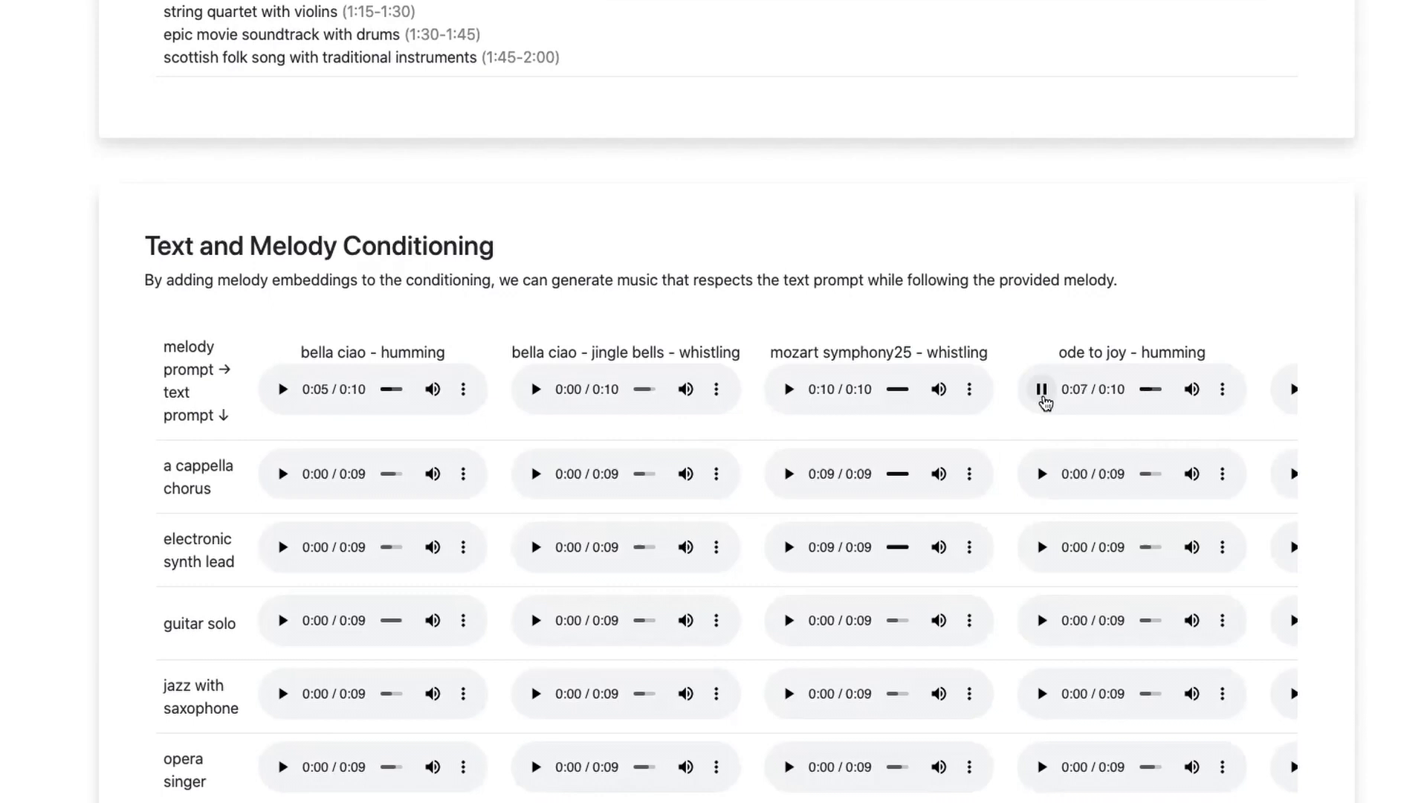
pyautogui.moveTo(1054, 489)
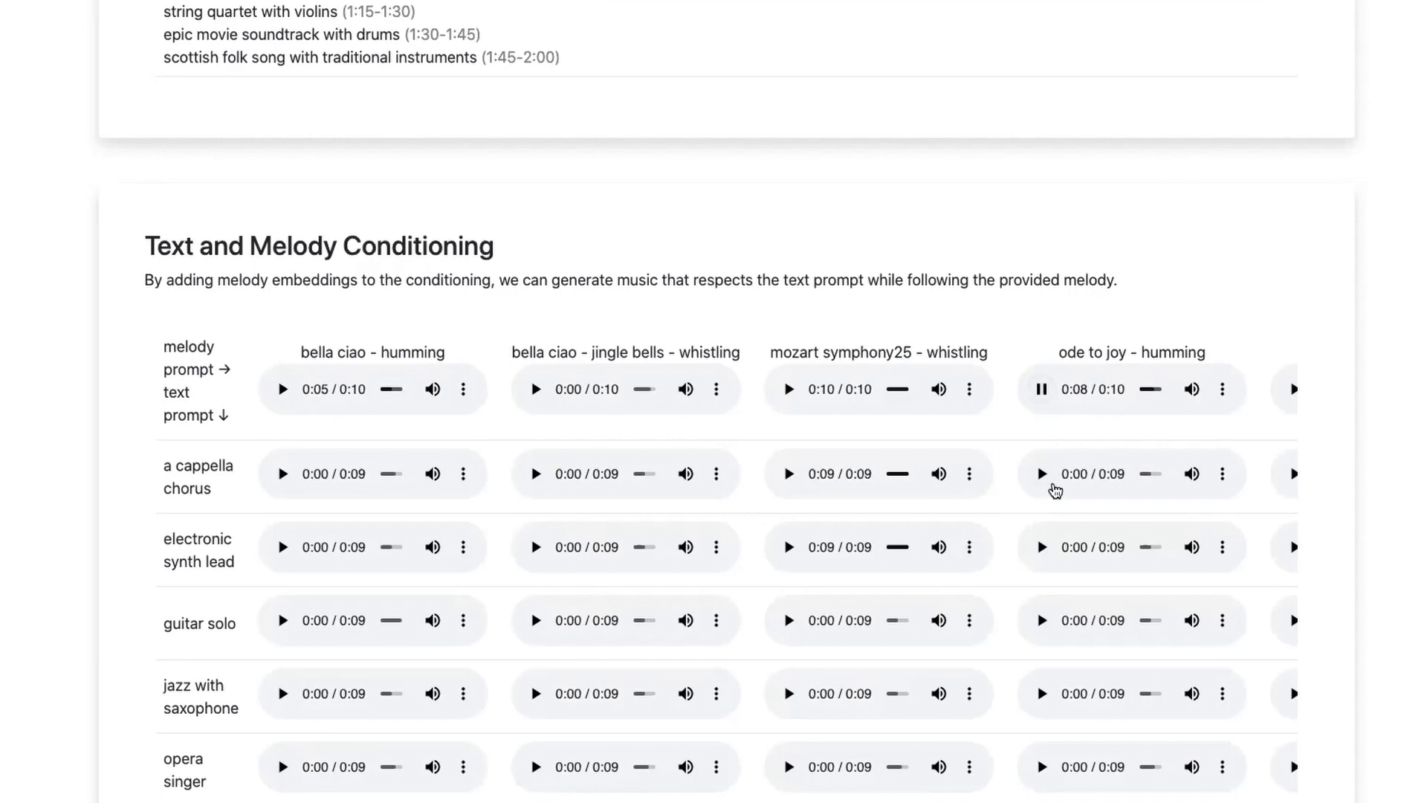
# Play the 'ode to joy - humming' a cappella chorus sample in the melody conditioning table.
pyautogui.click(1041, 474)
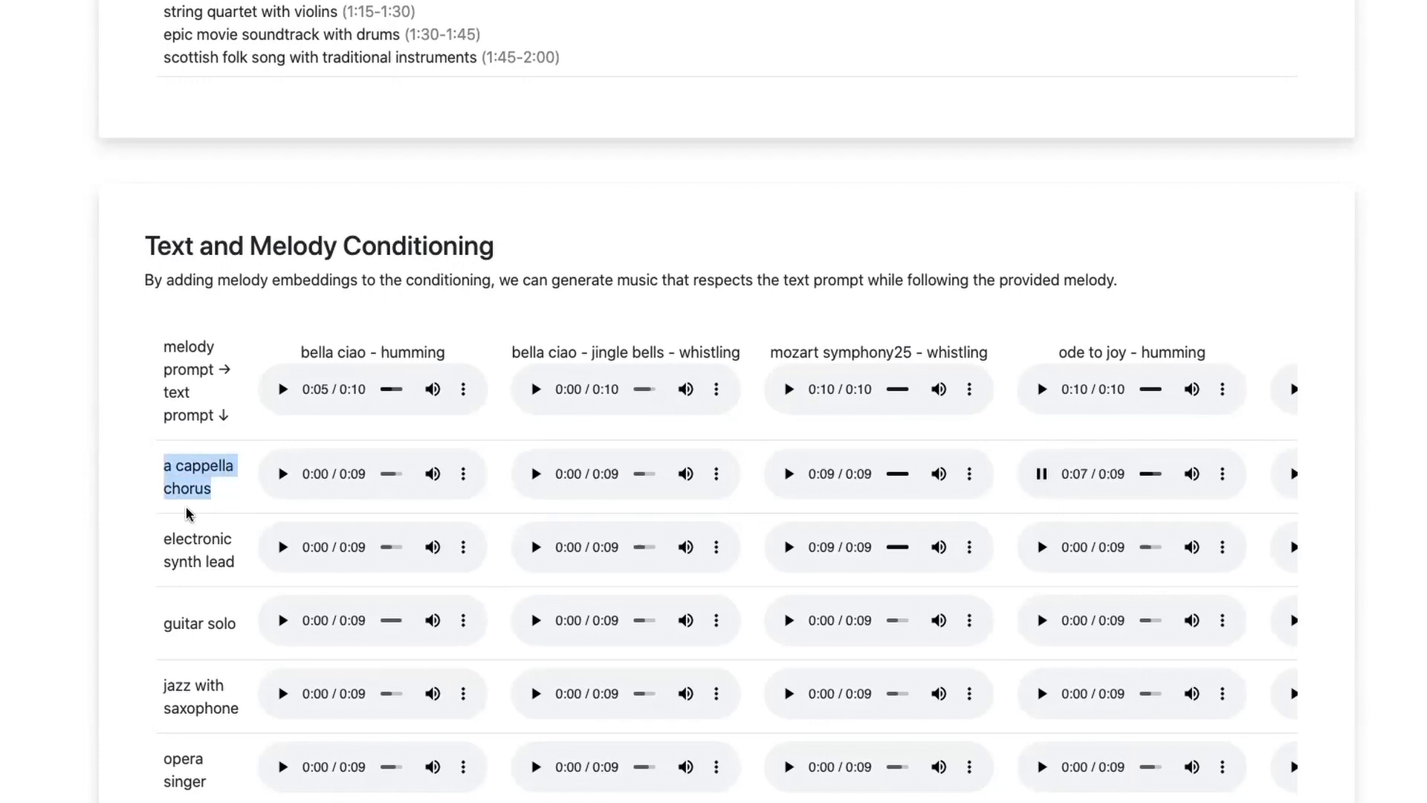
pyautogui.scroll(-3)
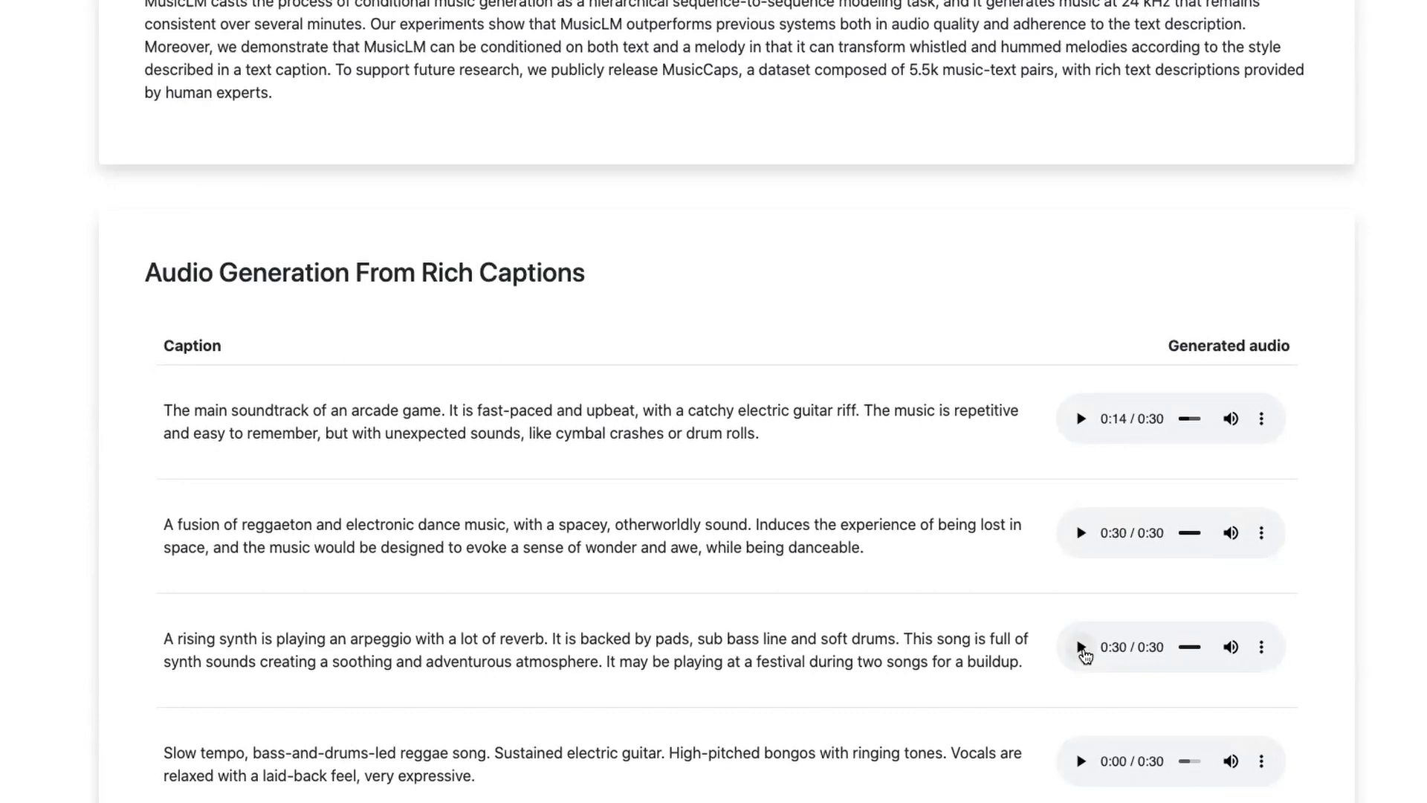
# Rewind and play the rising synth arpeggio sample from the start.
pyautogui.click(1081, 648)
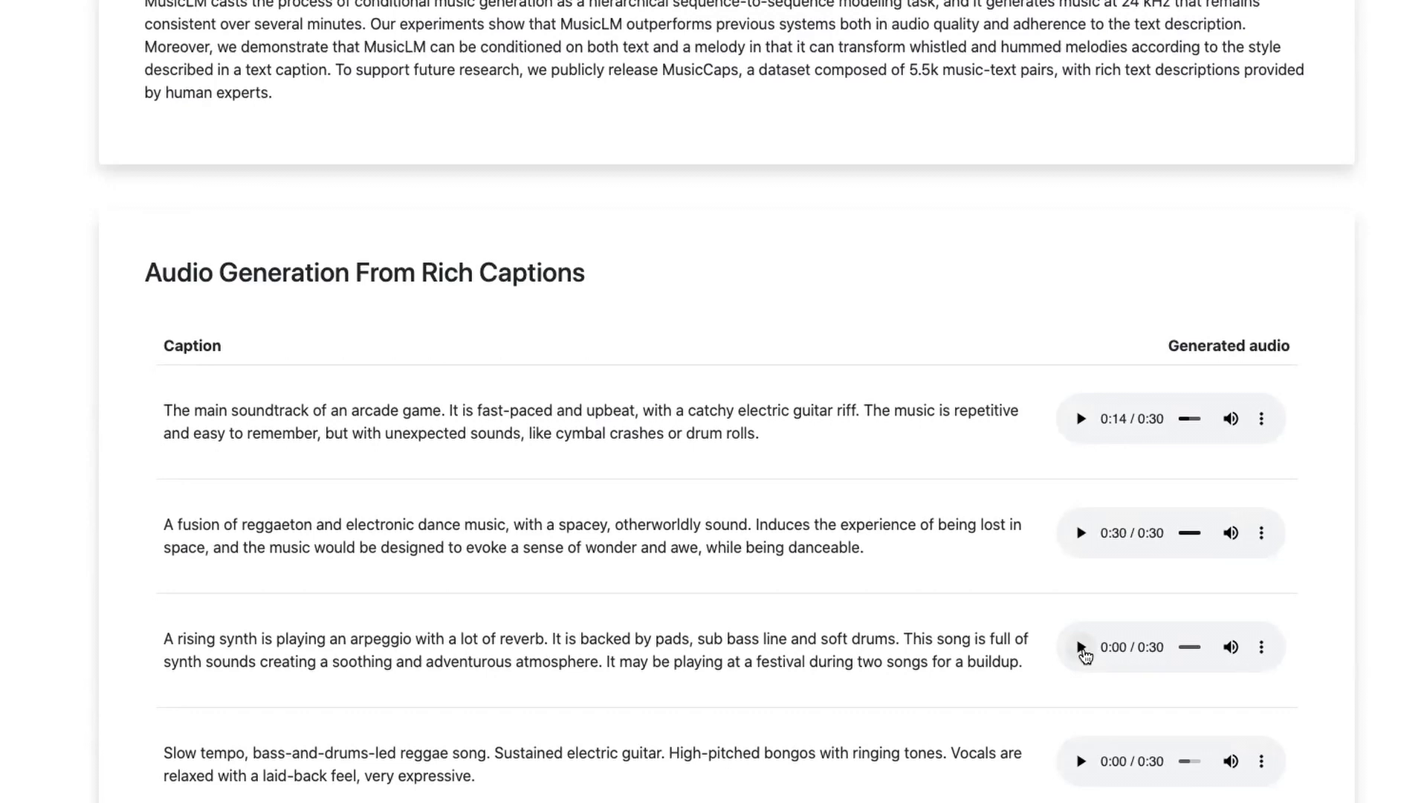
pyautogui.click(1081, 647)
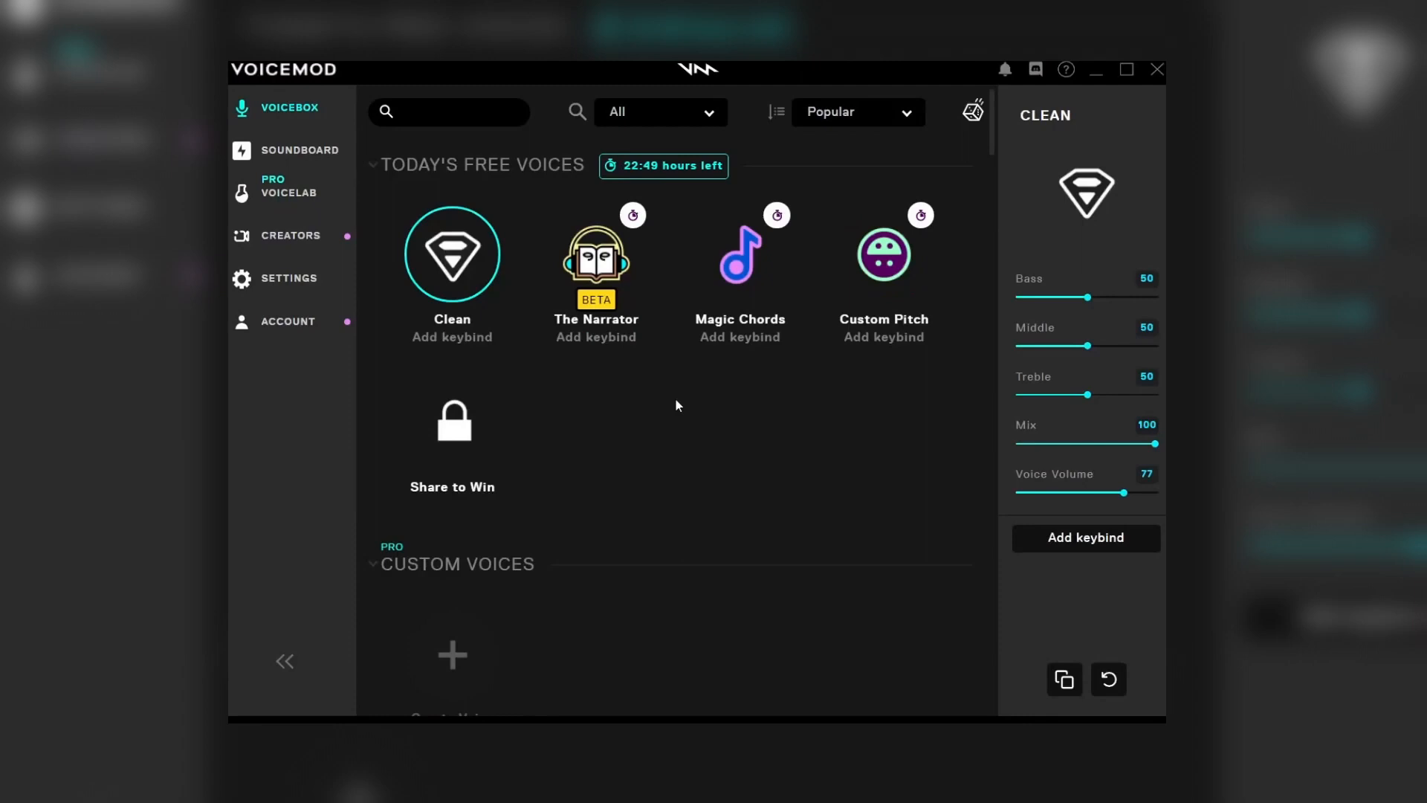
pyautogui.moveTo(701, 408)
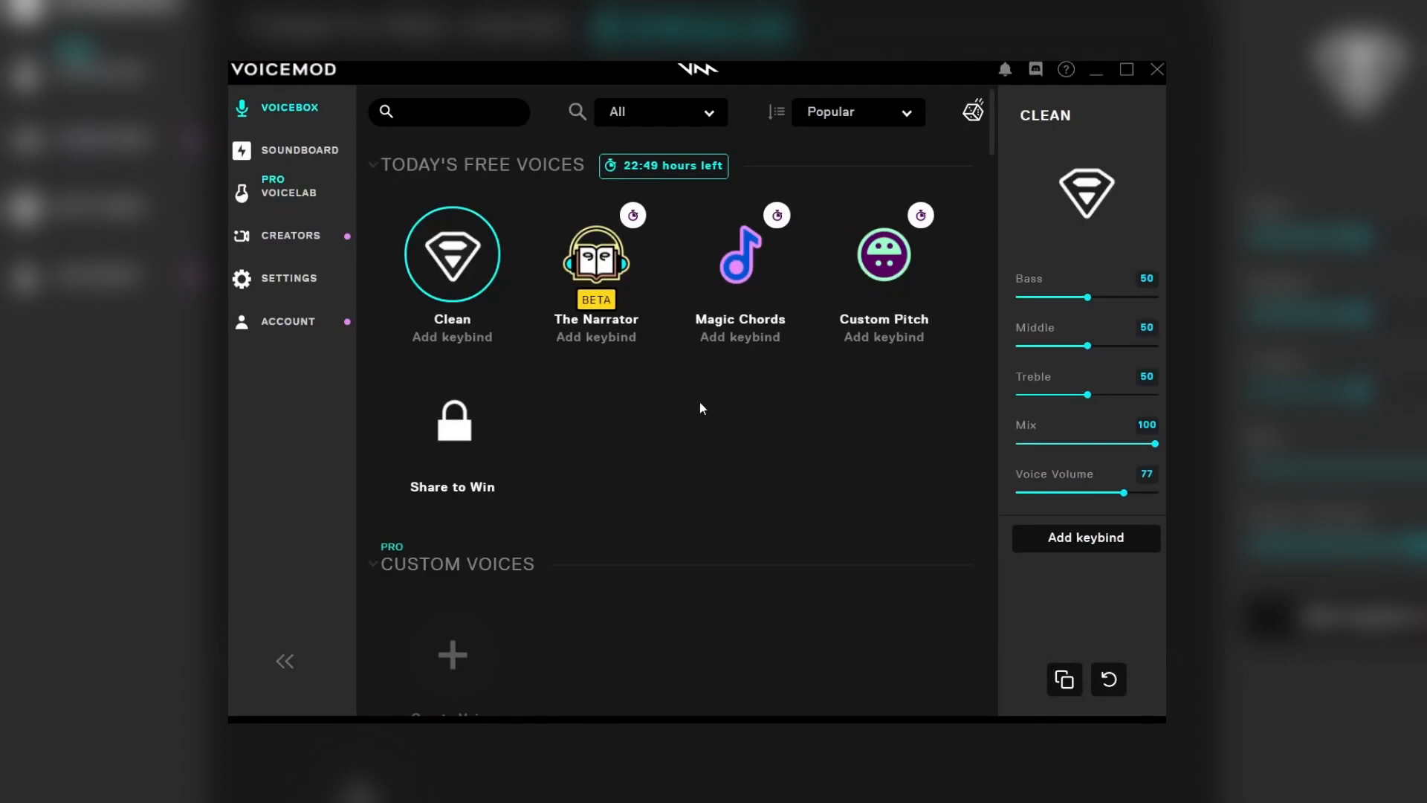
pyautogui.moveTo(307, 153)
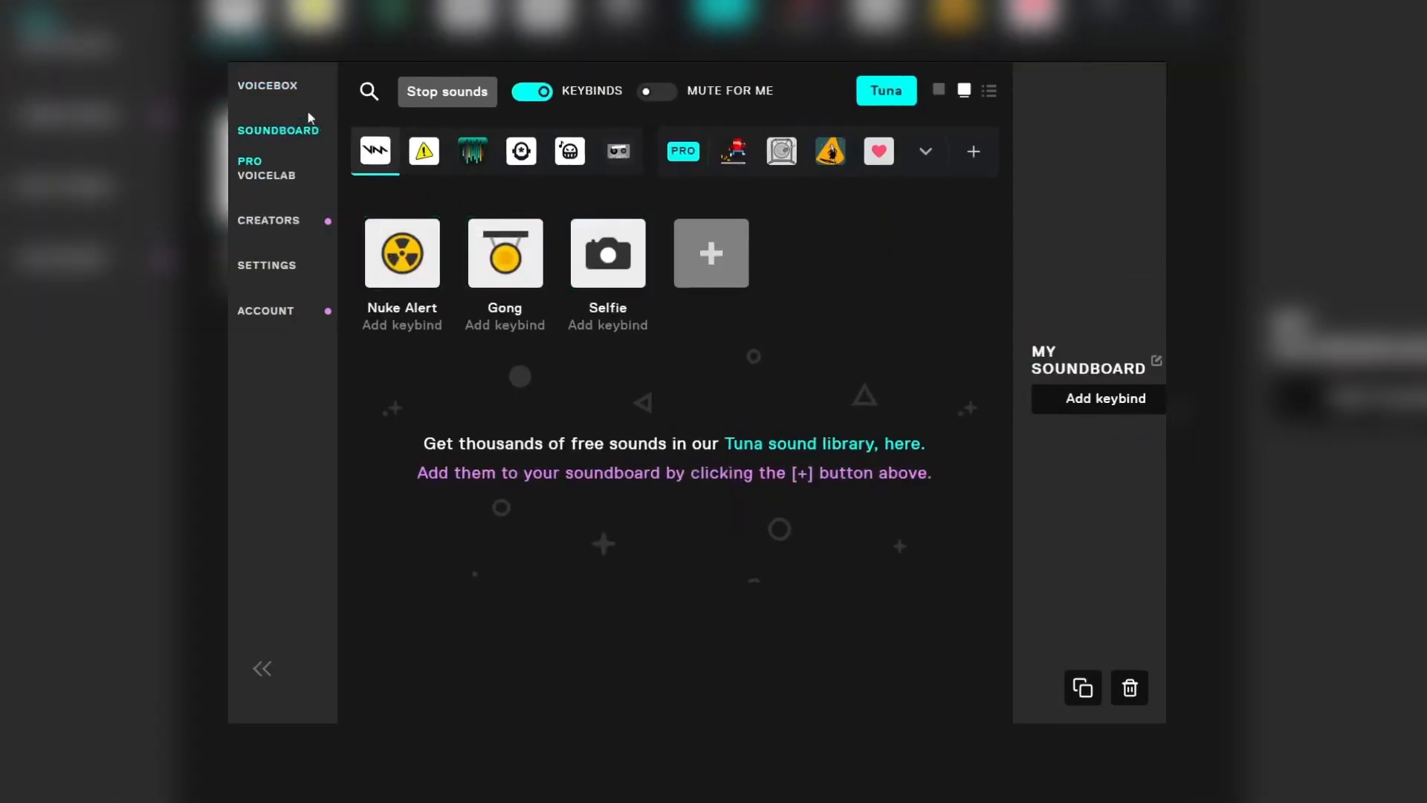
# Return to Voicemod's free voices list and open the audio device settings.
pyautogui.click(267, 86)
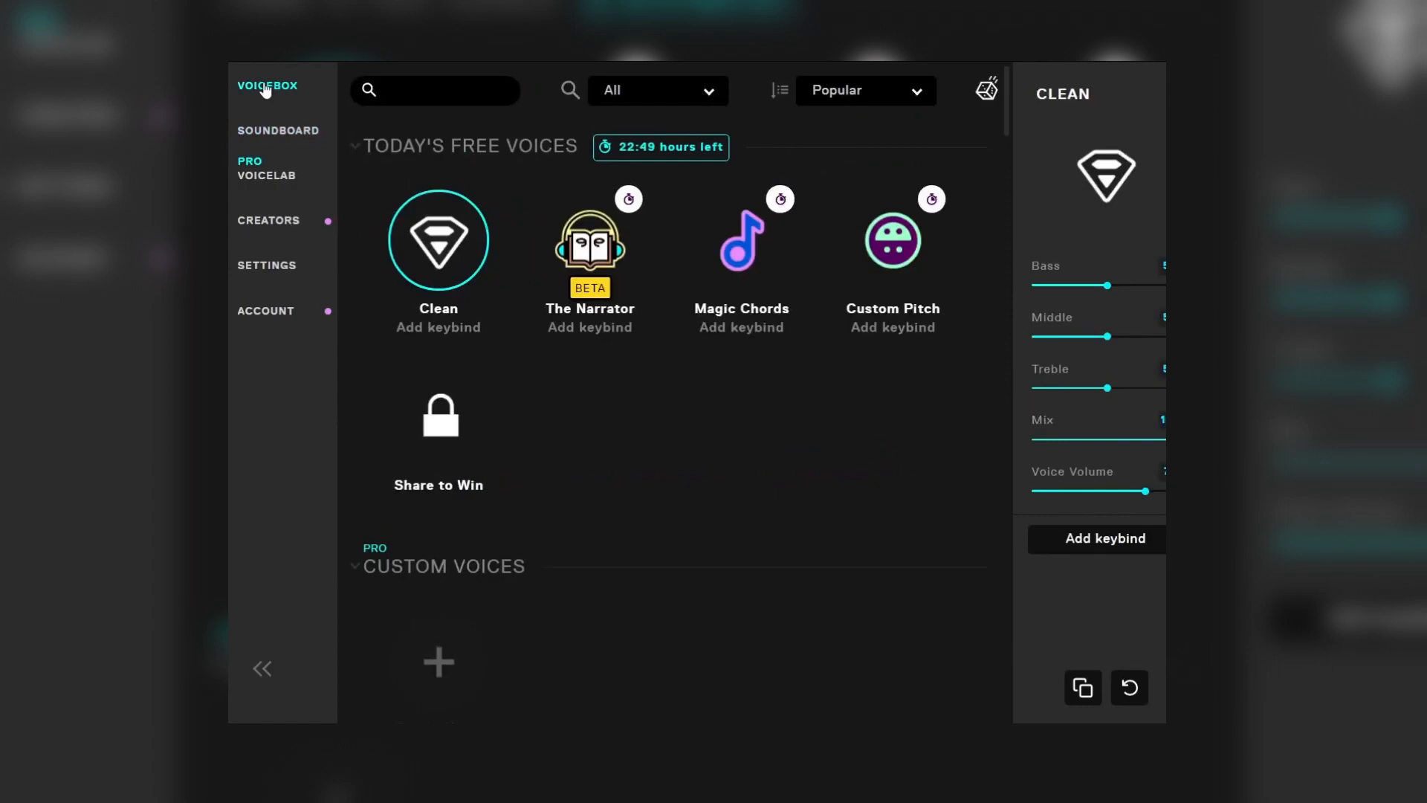
pyautogui.click(266, 265)
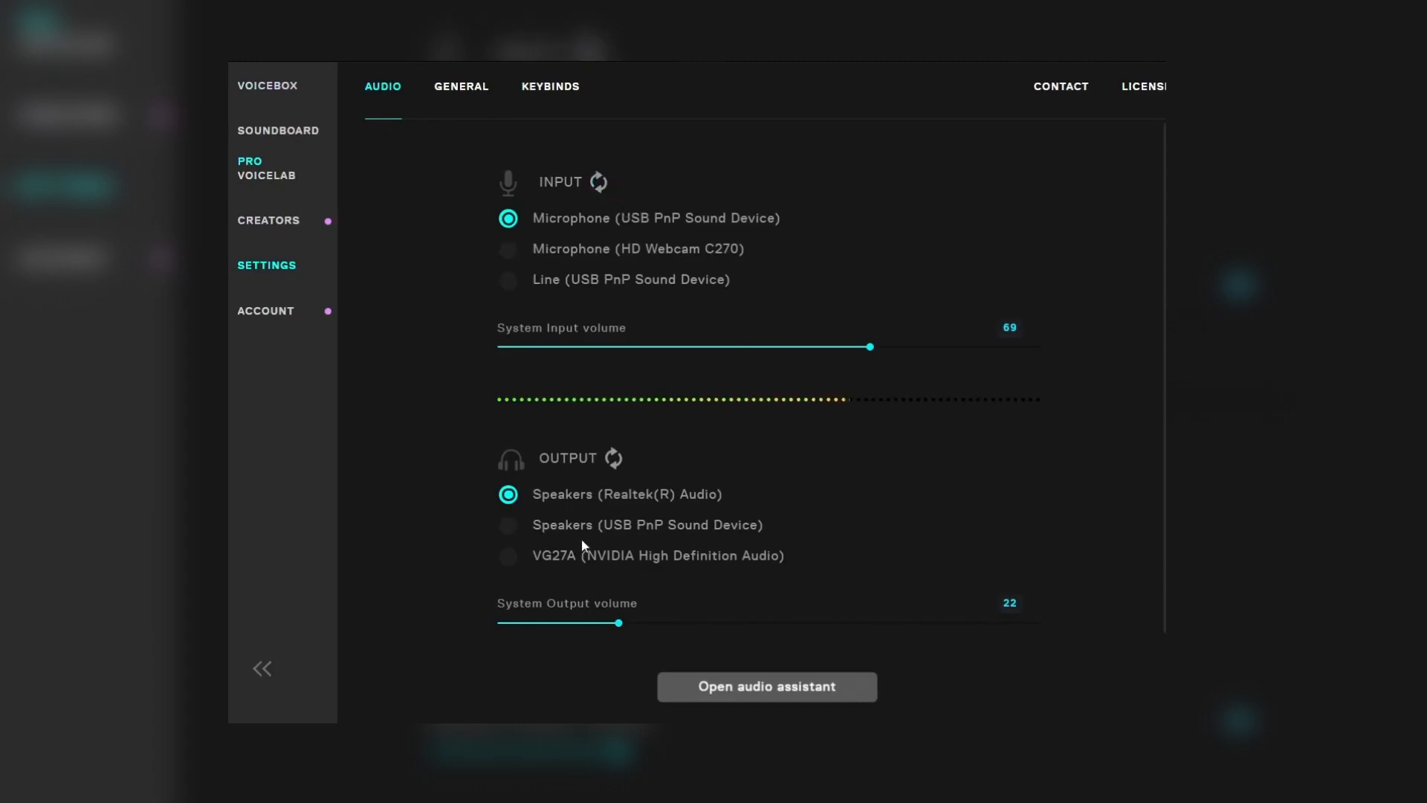
pyautogui.moveTo(887, 357)
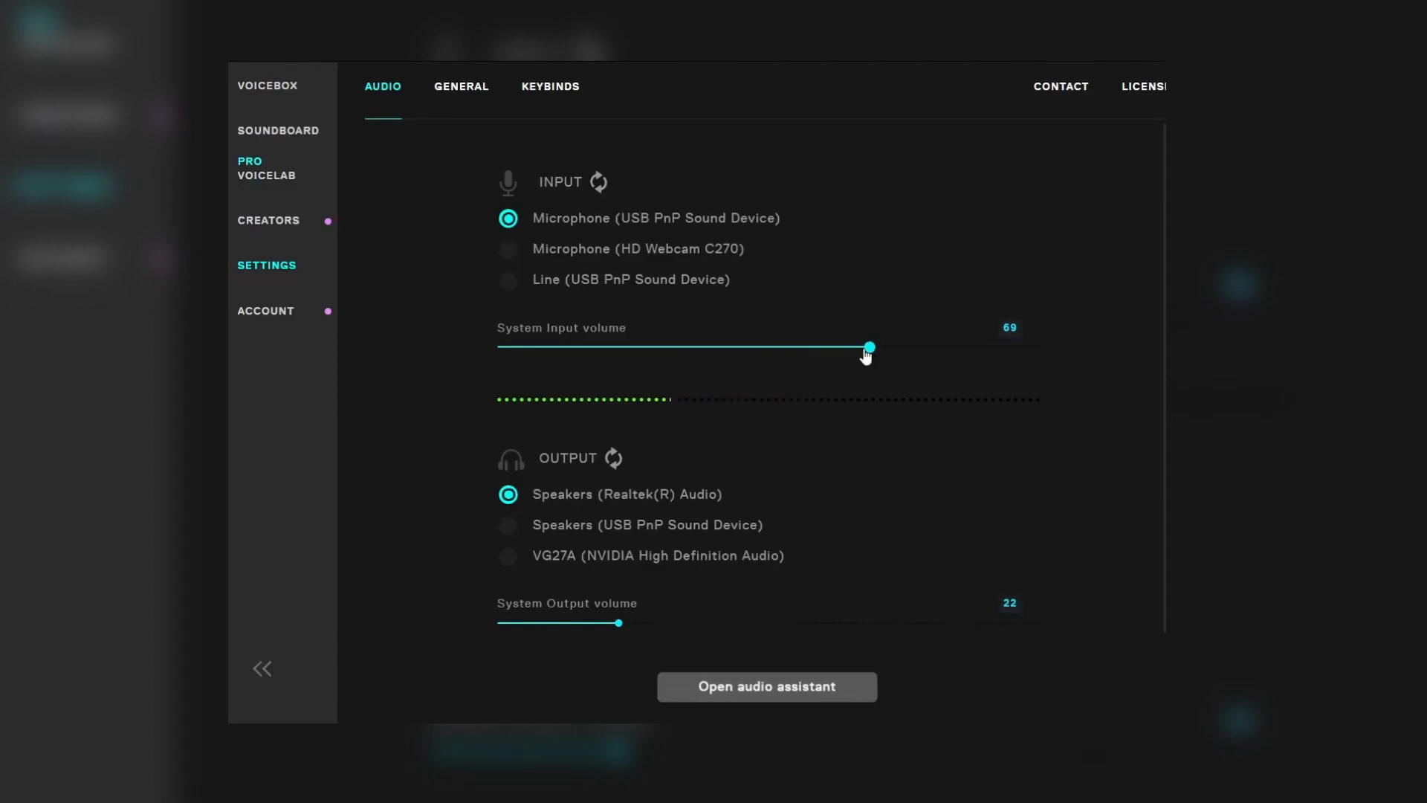
# View Voicemod's General settings for startup options and language.
pyautogui.click(461, 86)
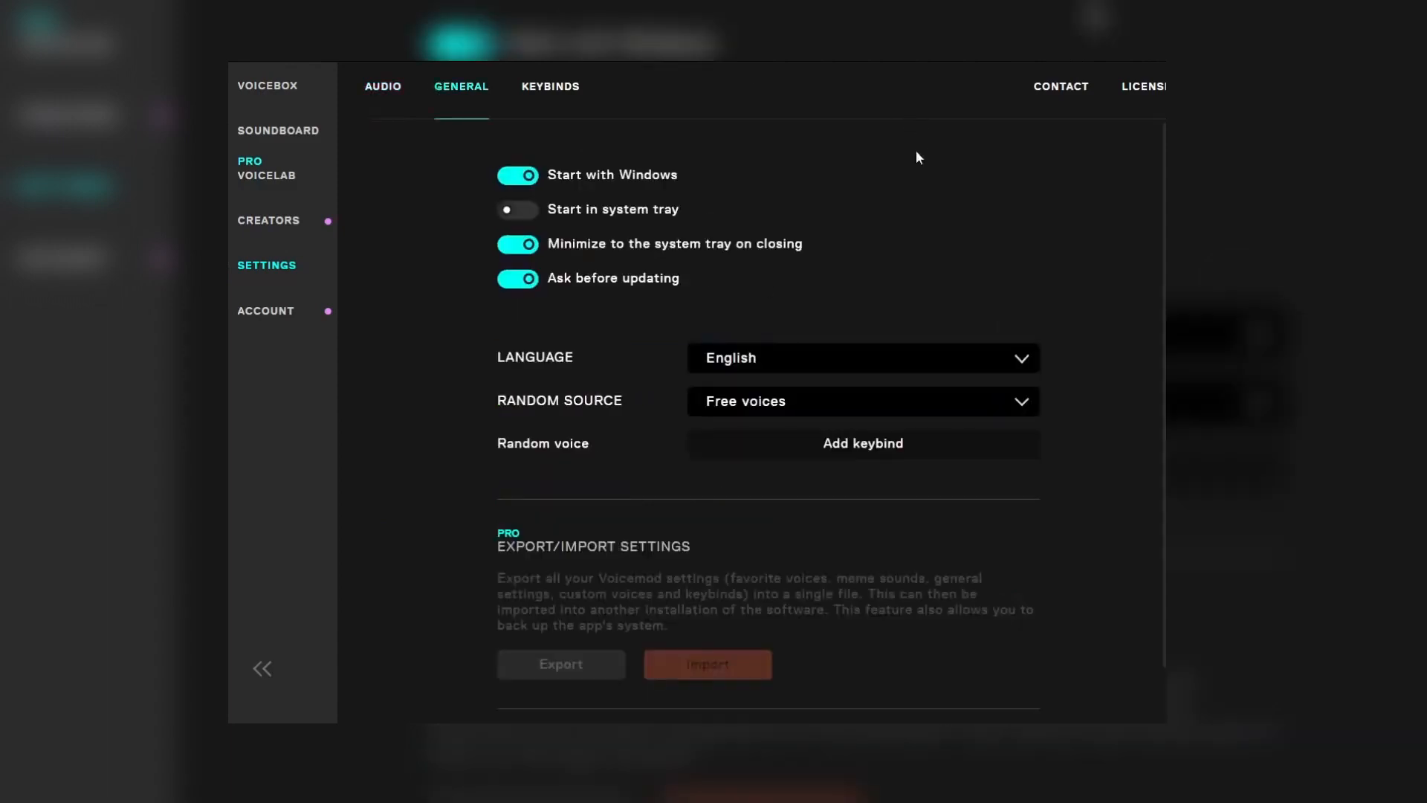
pyautogui.moveTo(616, 595)
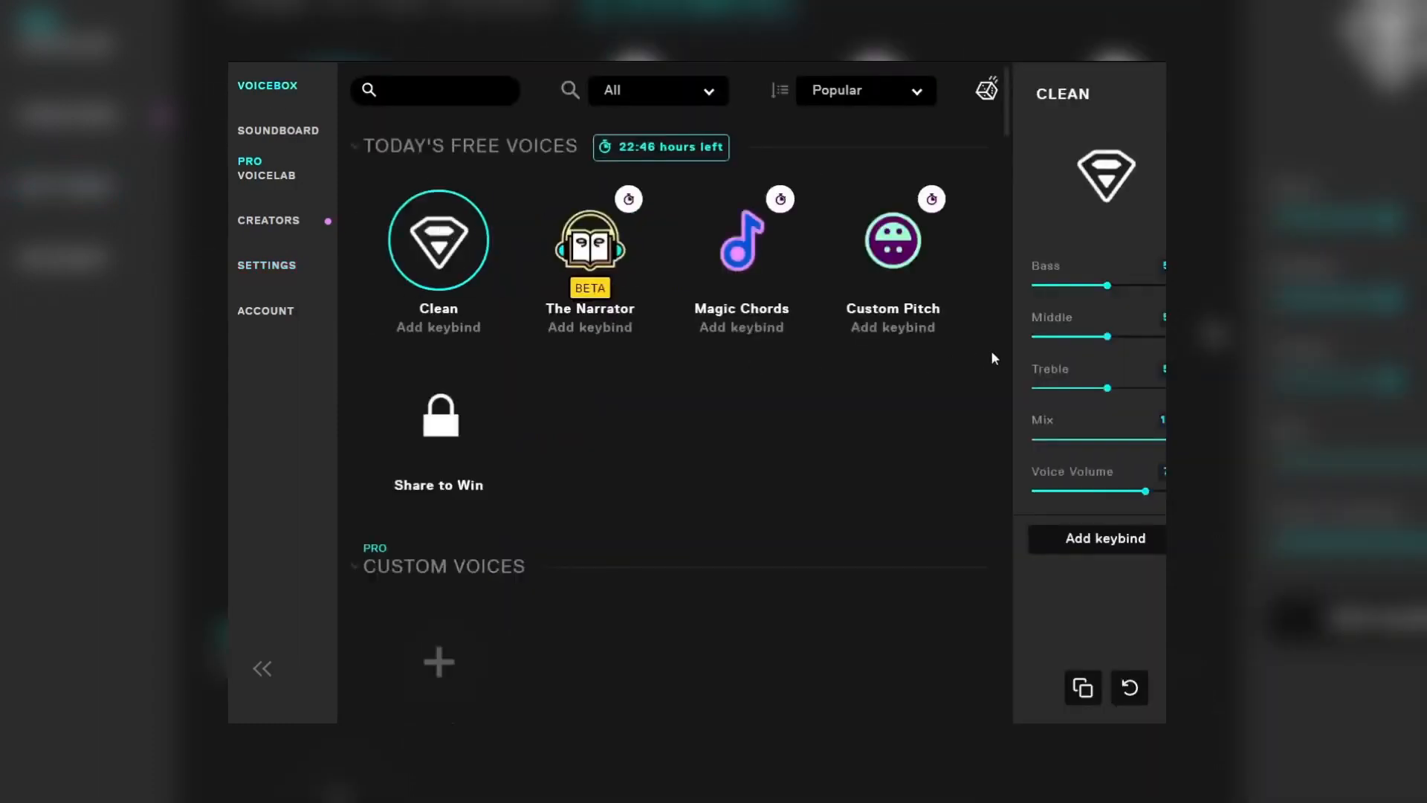
pyautogui.moveTo(732, 252)
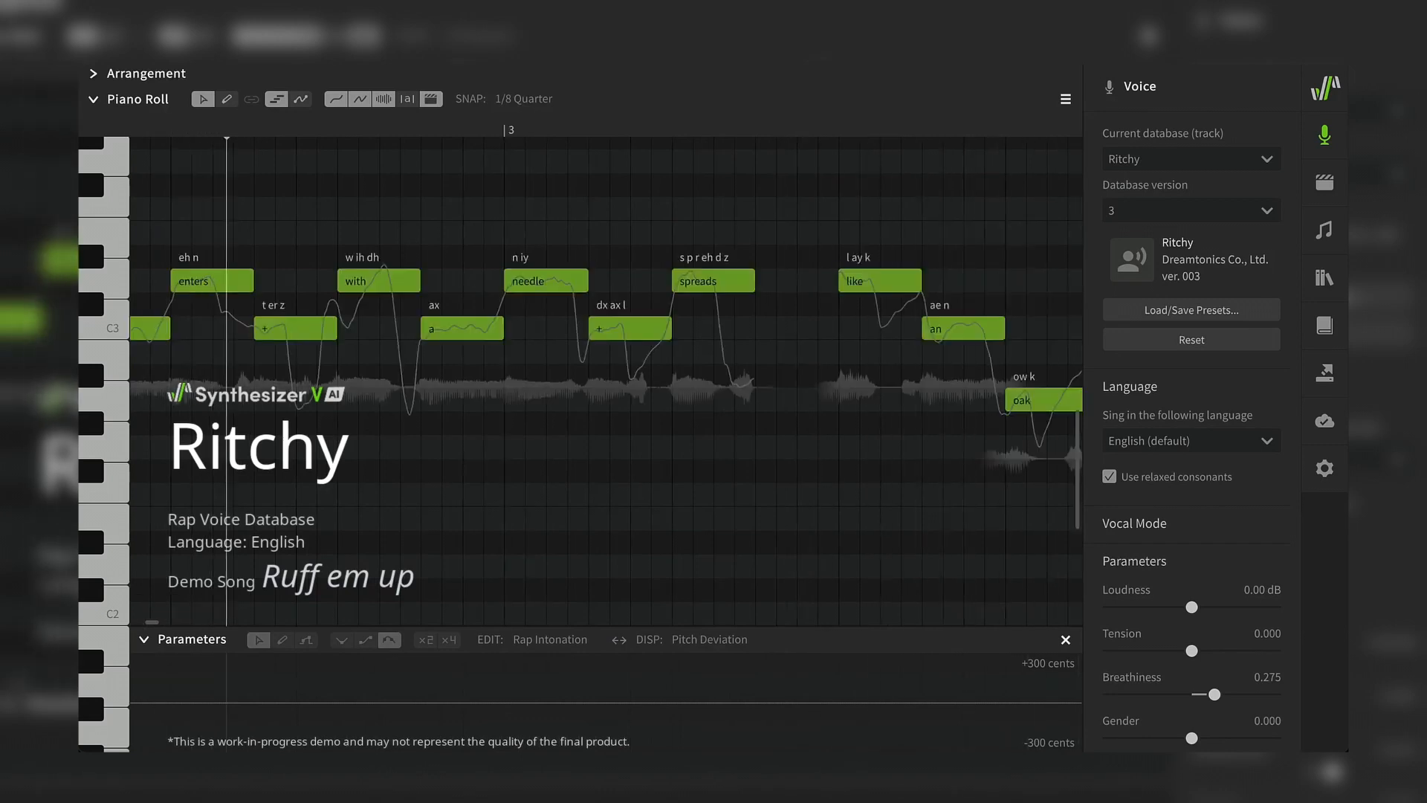
# Play the Ritchy 'Ruff em up' demo, jumping playback ahead to the word 'the'.
pyautogui.click(805, 140)
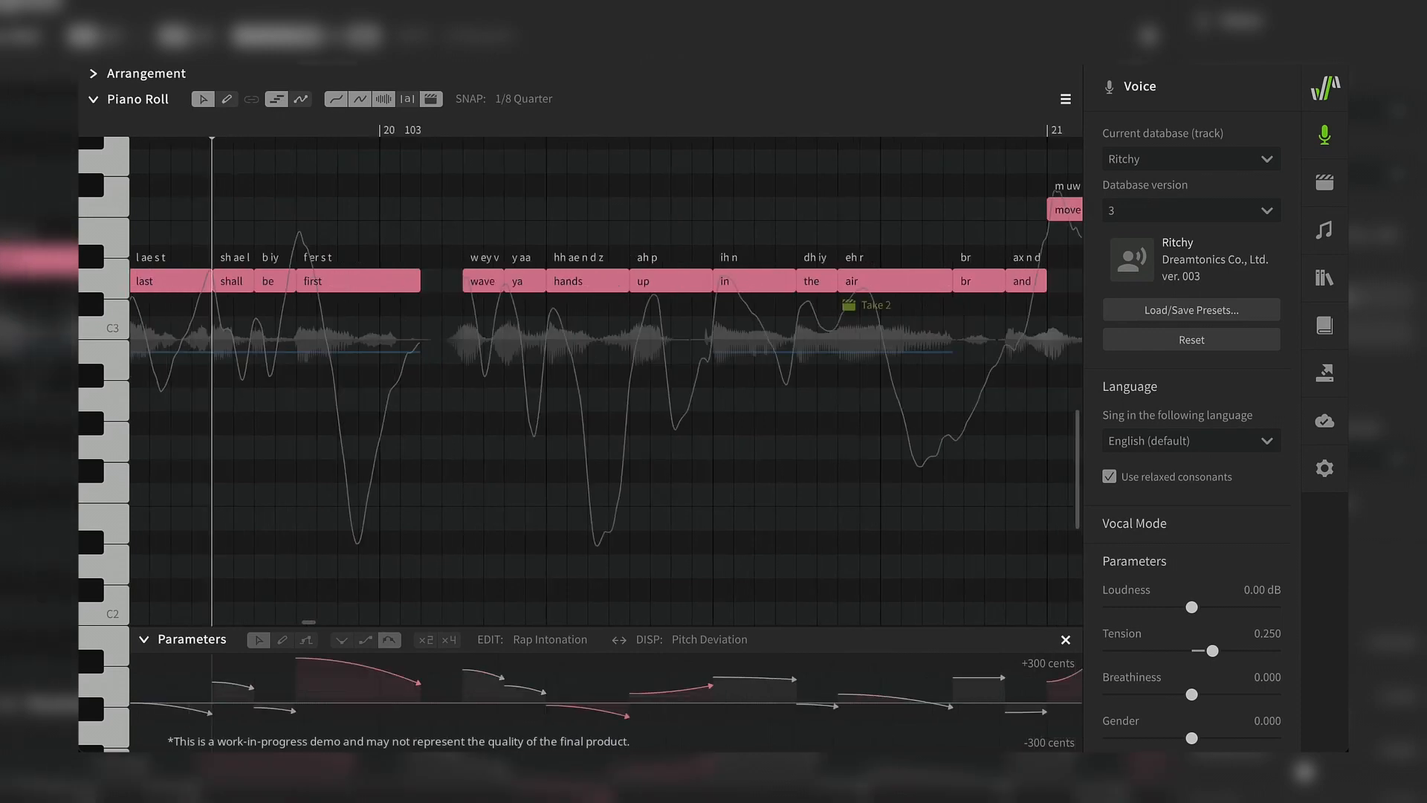
pyautogui.click(791, 137)
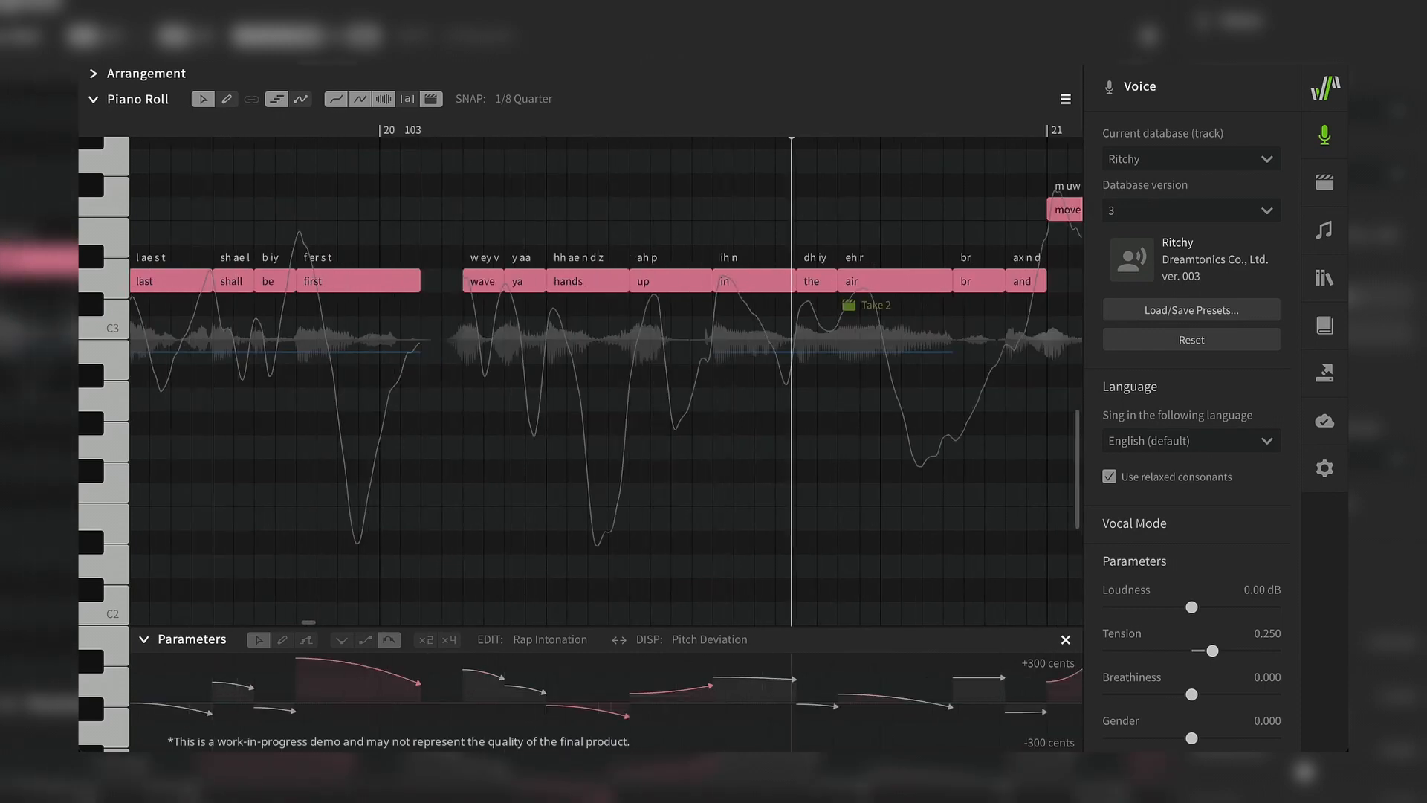